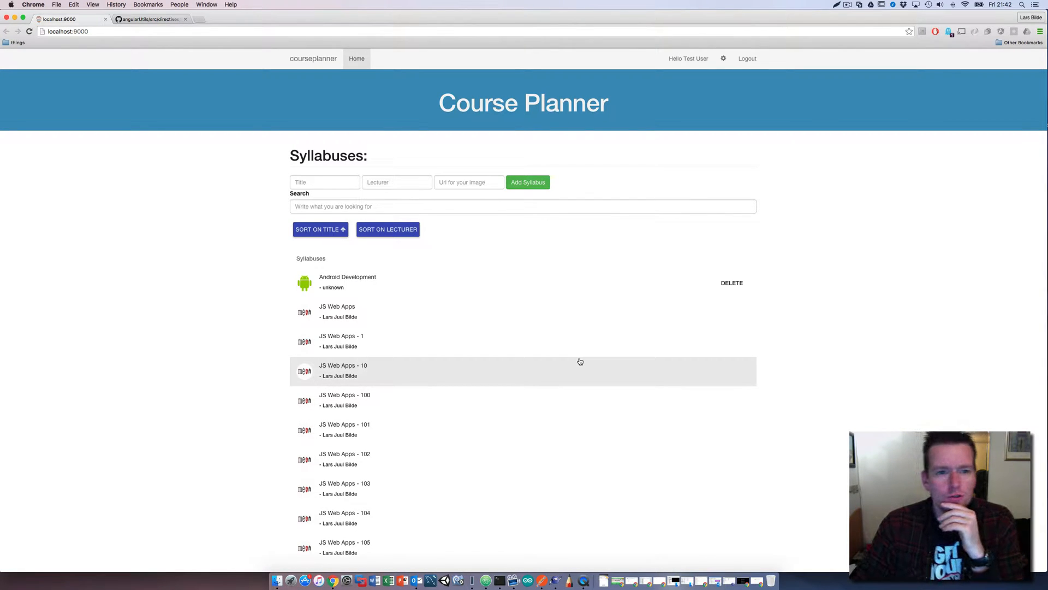
pyautogui.moveTo(548, 361)
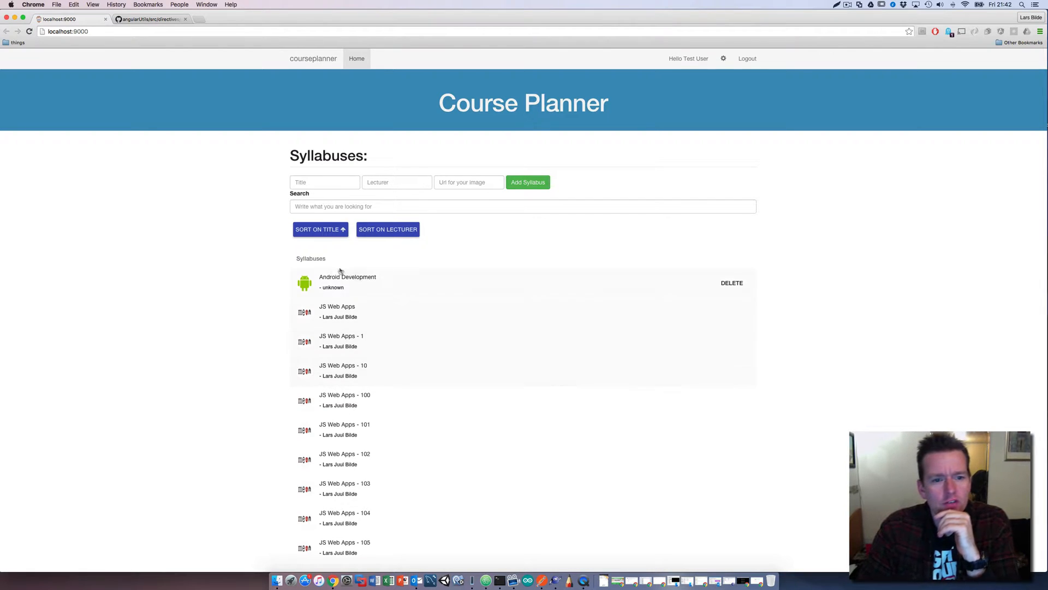
pyautogui.moveTo(499, 580)
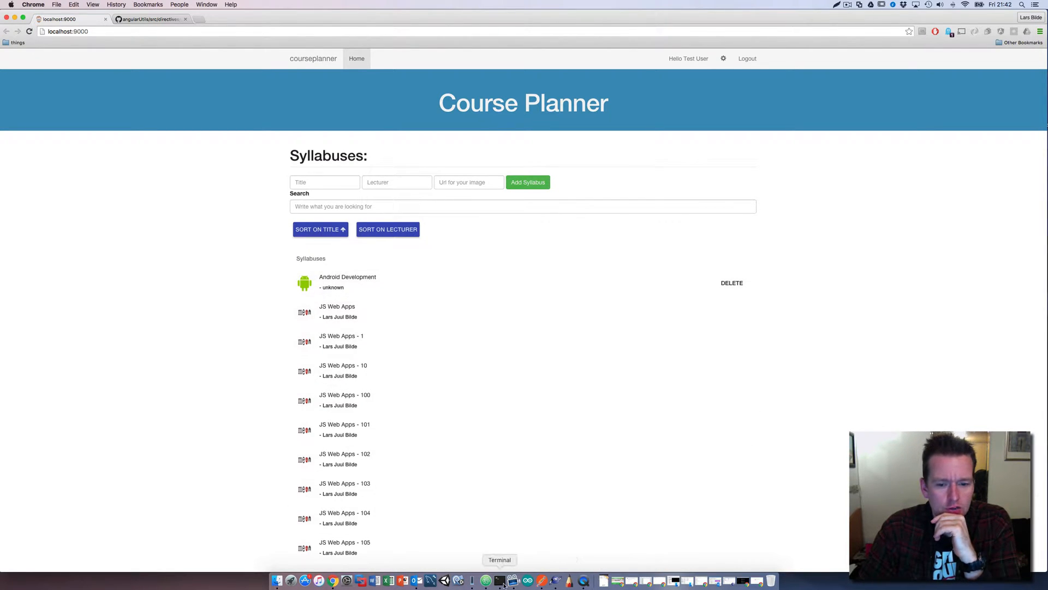
# Page the syllabus list forward to page 11, then sort it by lecturer.
pyautogui.click(500, 579)
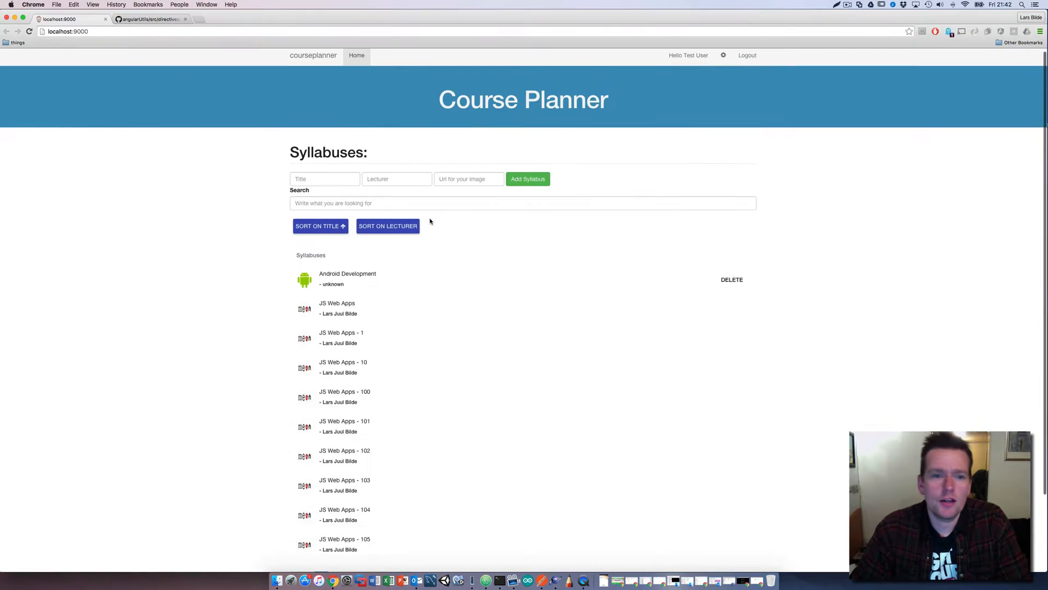
pyautogui.scroll(-3)
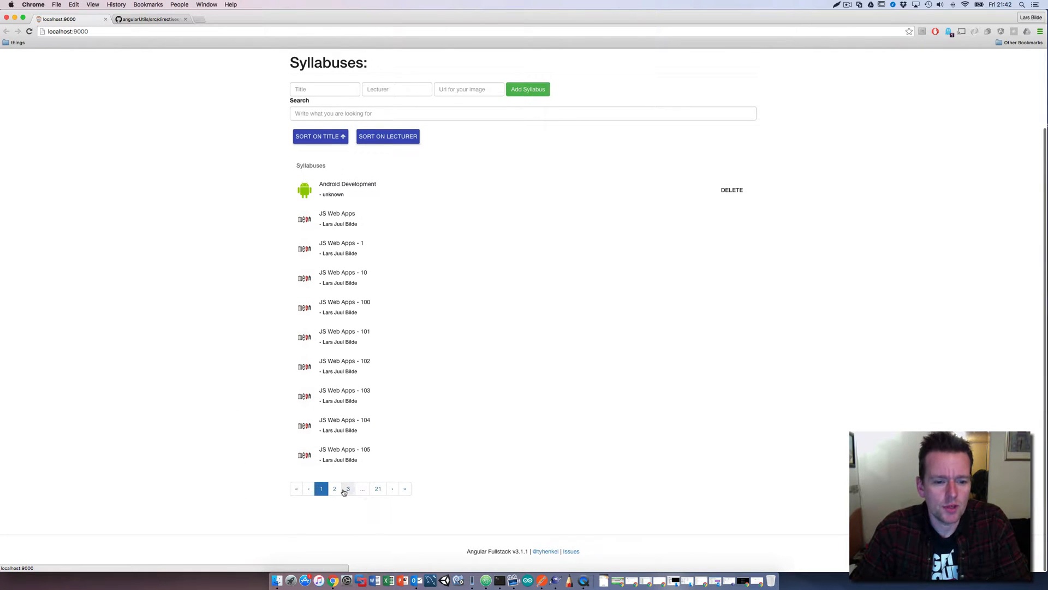
pyautogui.click(347, 488)
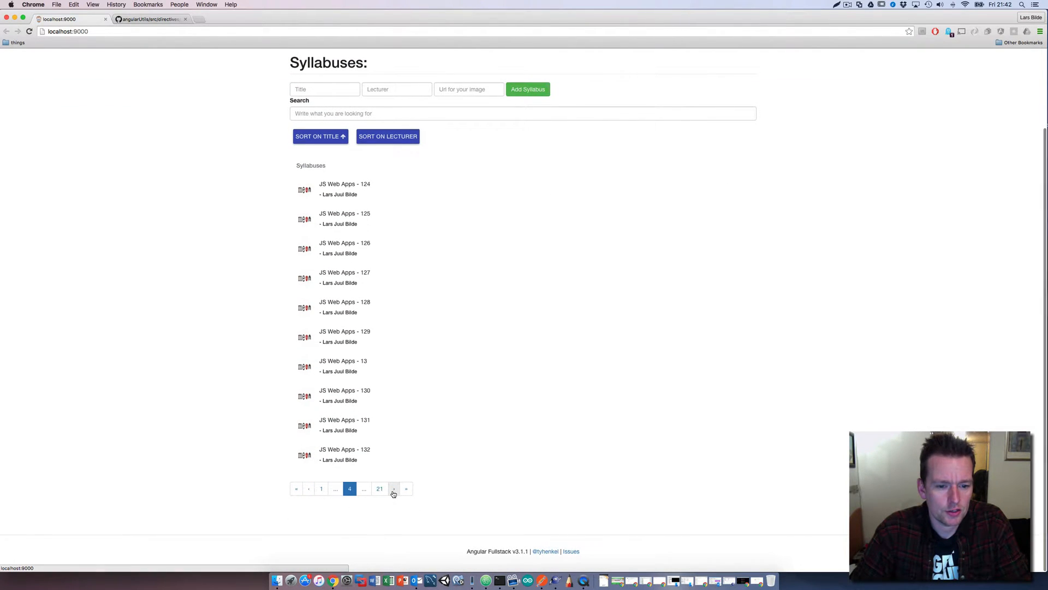
pyautogui.click(394, 488)
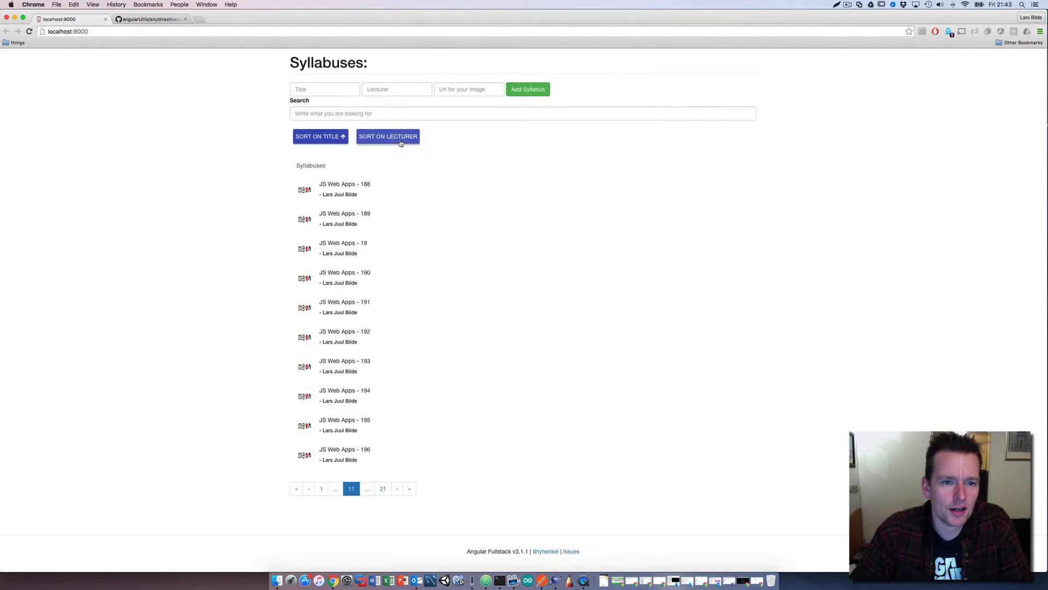
pyautogui.click(387, 136)
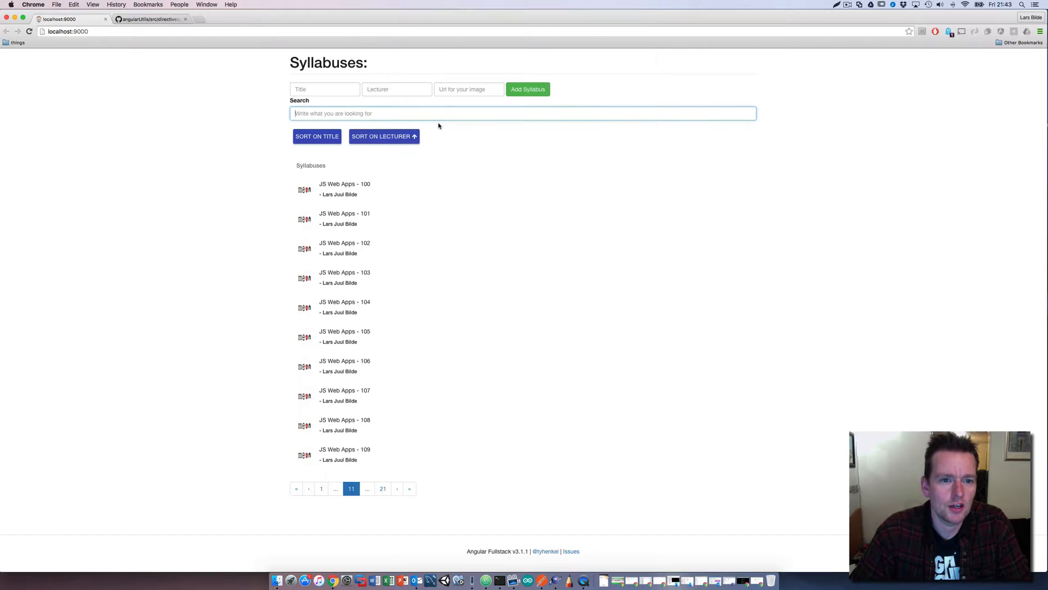
# Search the syllabuses with 'asd' and '10', view one result's detail page, and return to the list.
pyautogui.write('asd')
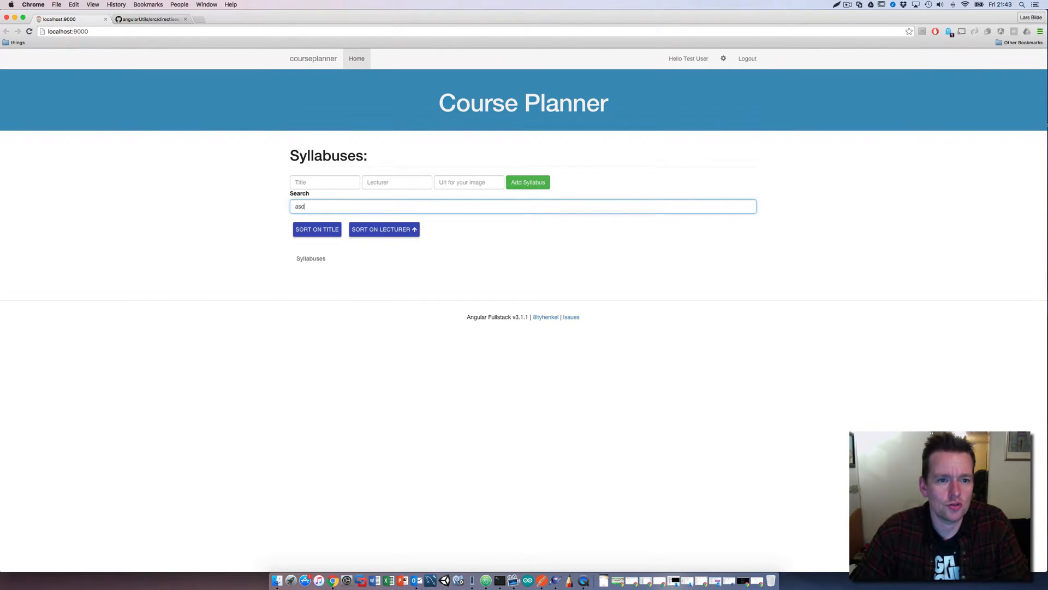
pyautogui.write('10')
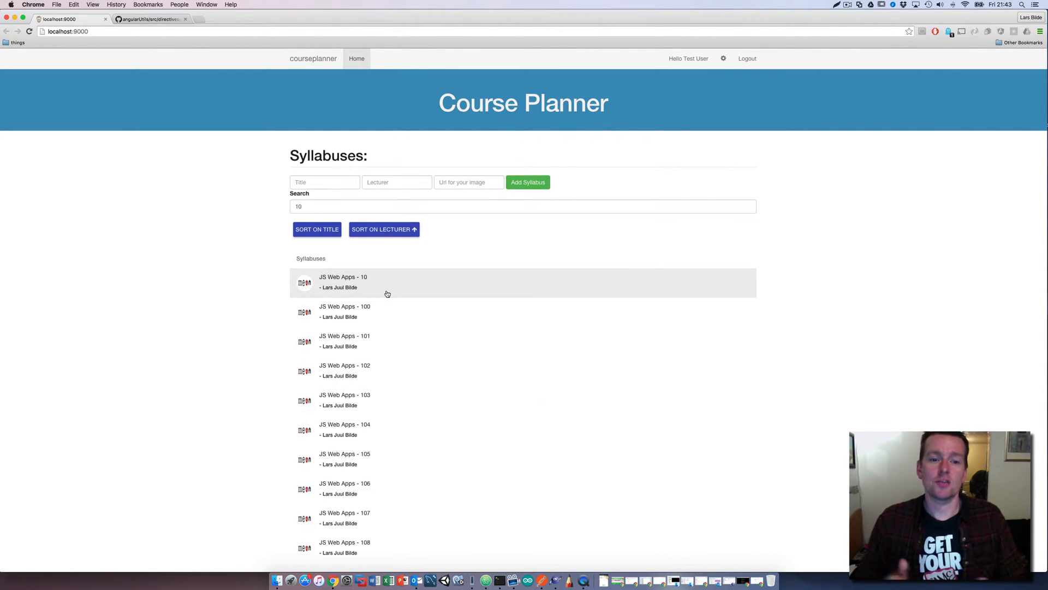
pyautogui.click(344, 311)
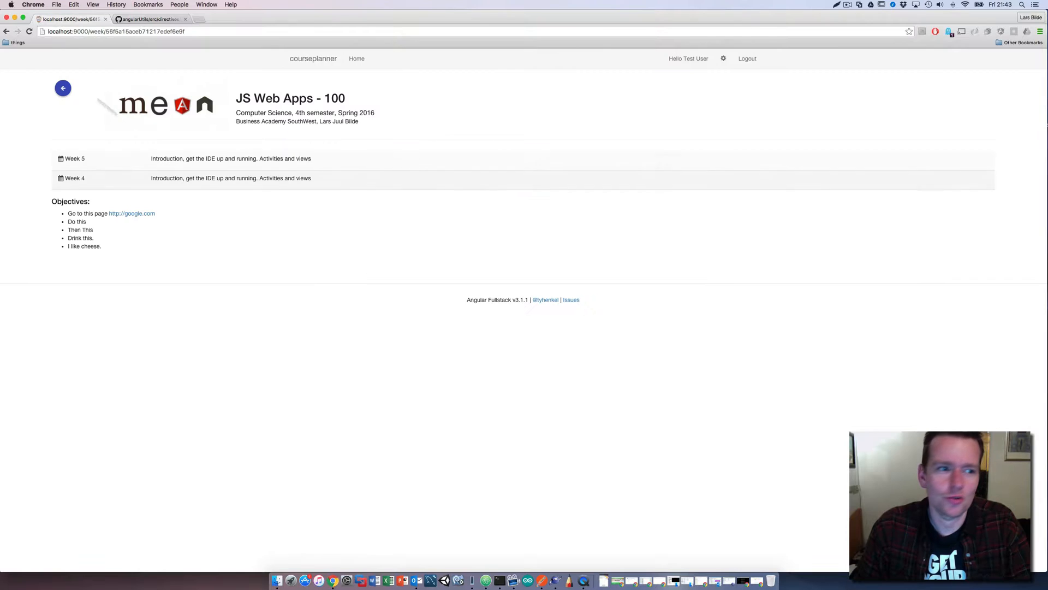
pyautogui.click(356, 58)
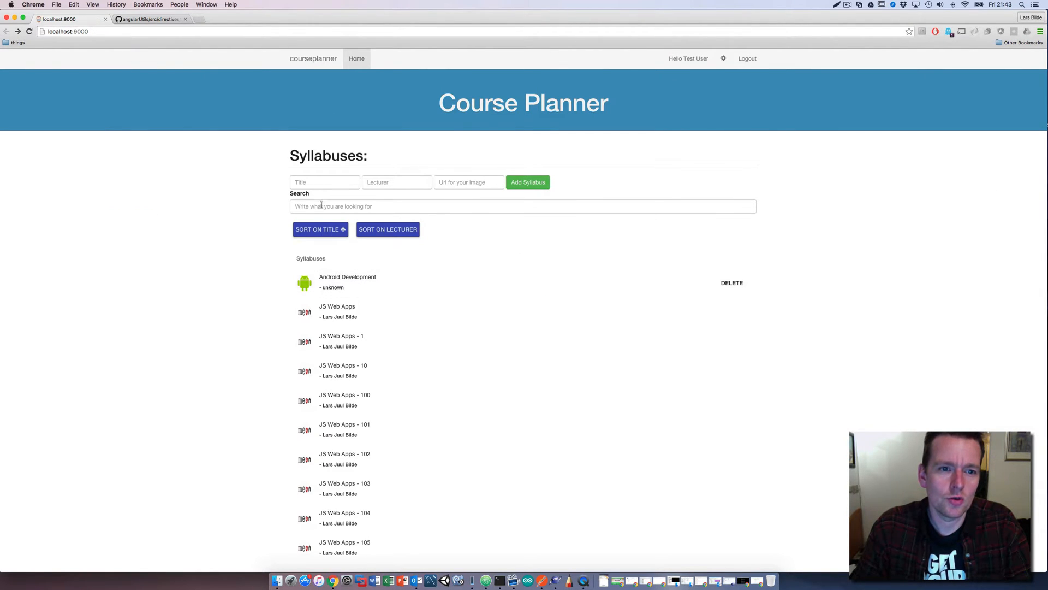
# Search again with 'sad', '21' and '23', then backspace to leave the filter at '2'.
pyautogui.write('sad')
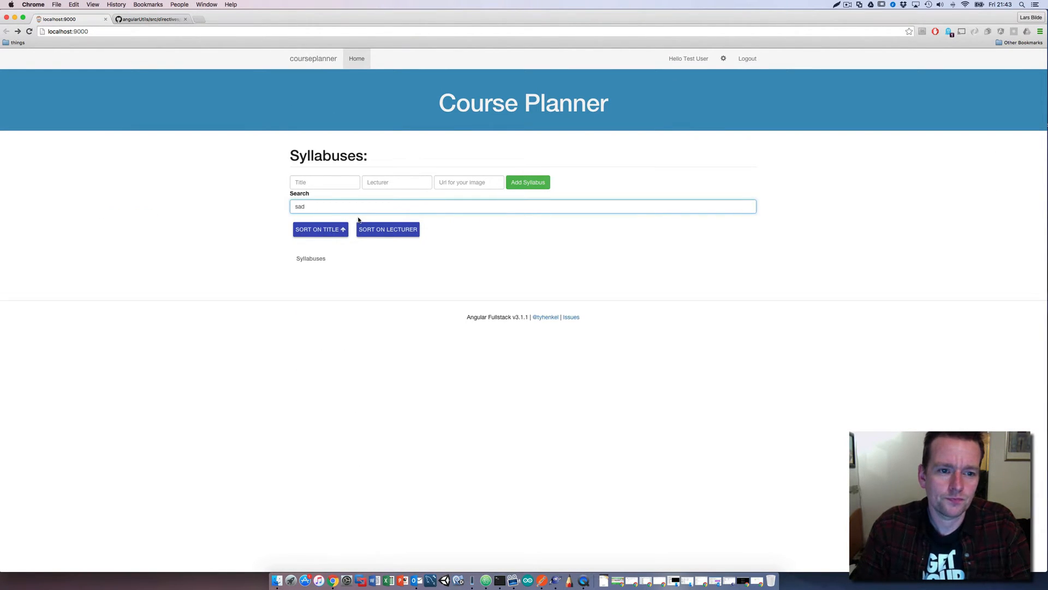
pyautogui.write('21')
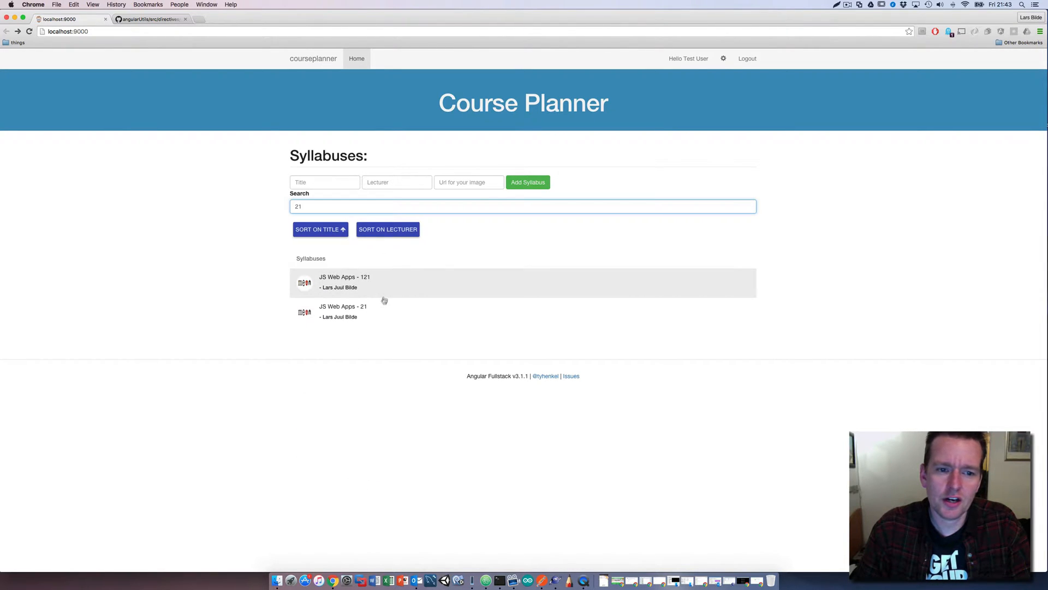
pyautogui.click(523, 206)
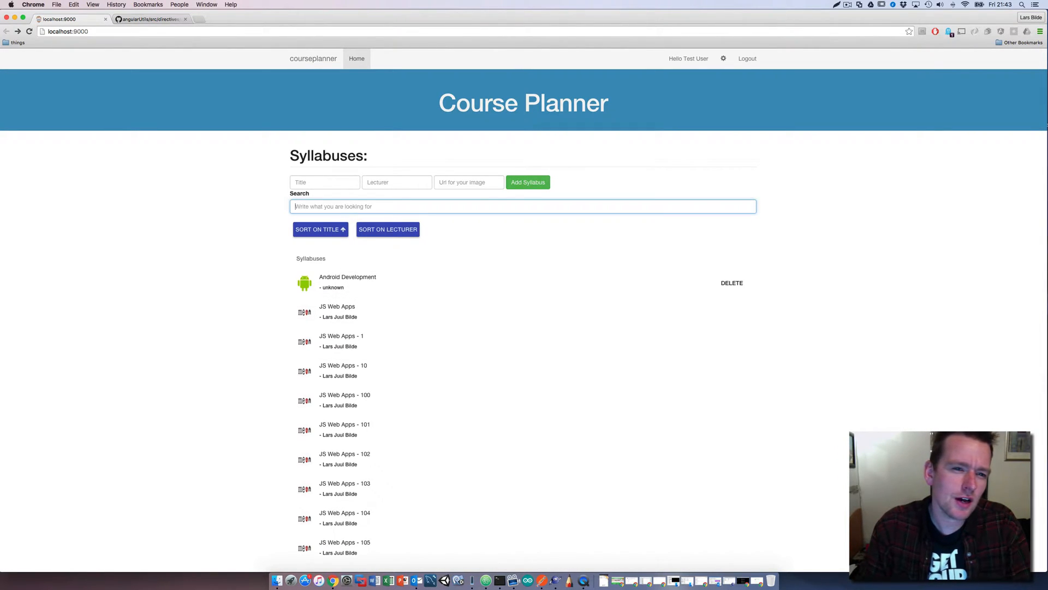
pyautogui.write('23')
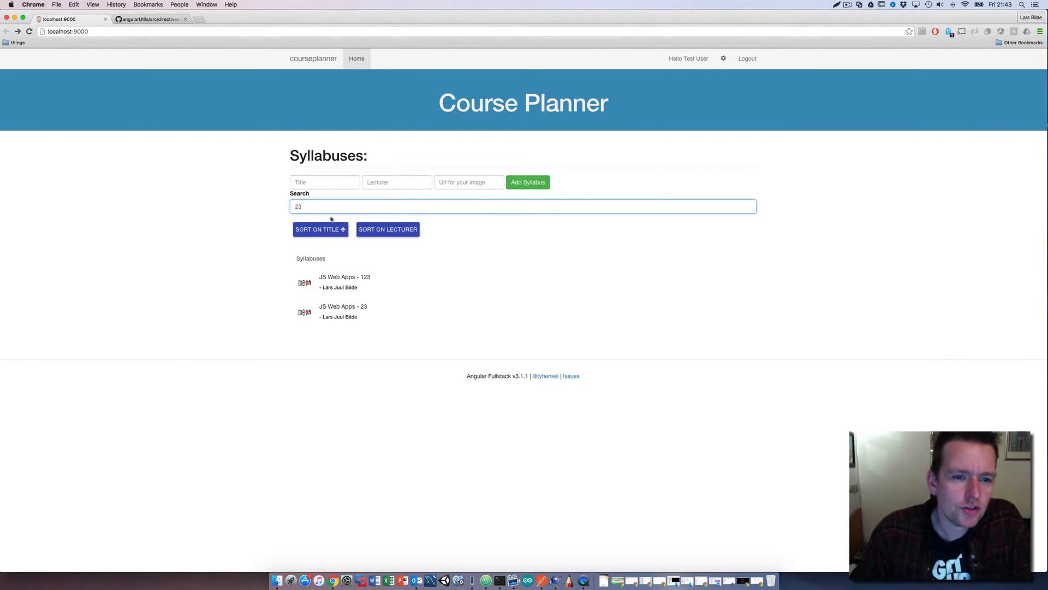
pyautogui.press('Backspace')
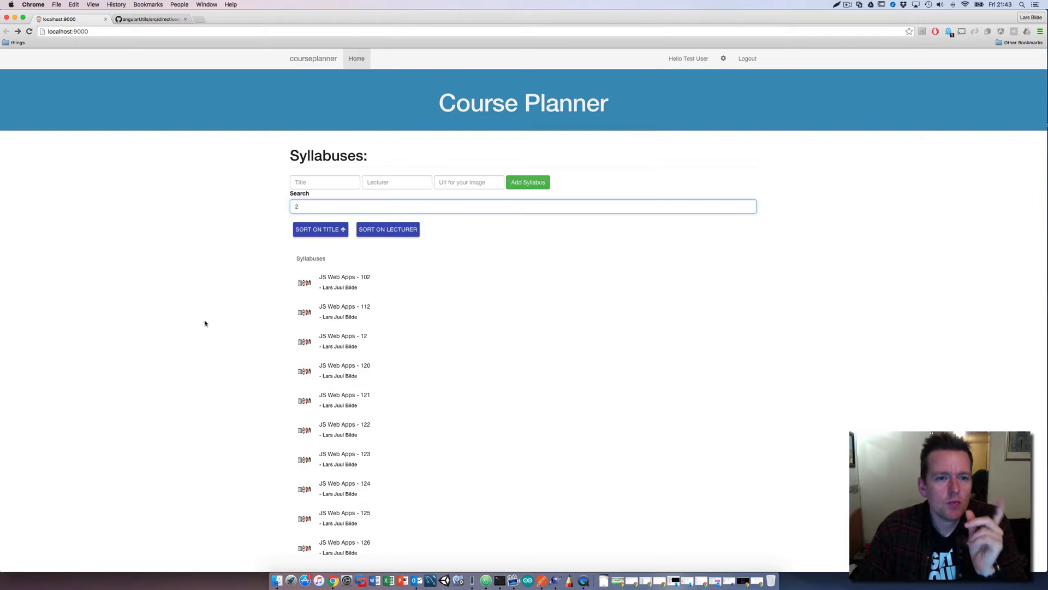
# Read through the angularUtils dirPagination README's Basic Example and Usage sections on GitHub.
pyautogui.click(148, 18)
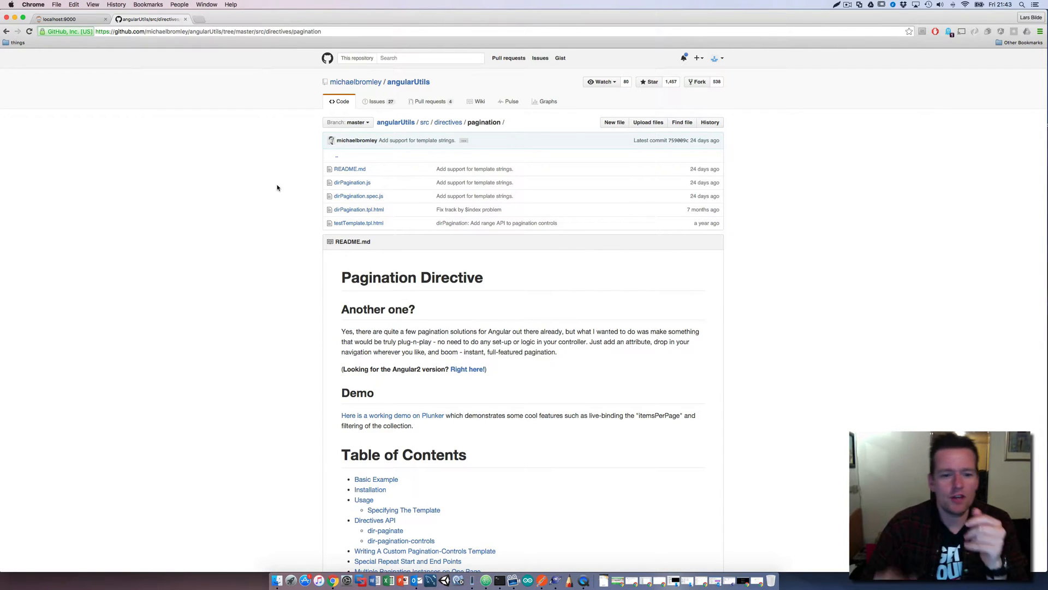
pyautogui.scroll(-3)
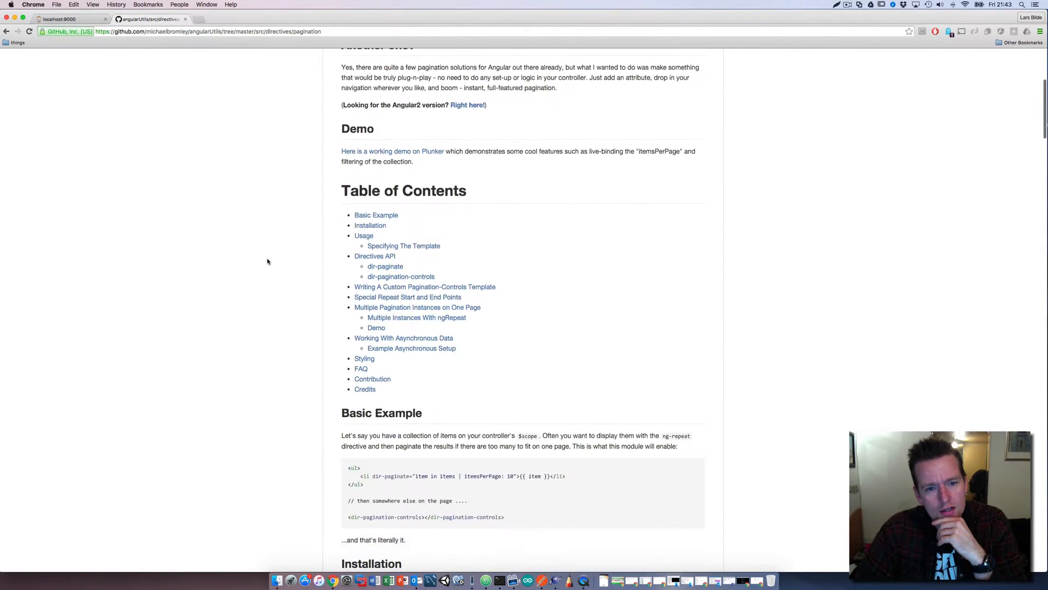
pyautogui.scroll(-3)
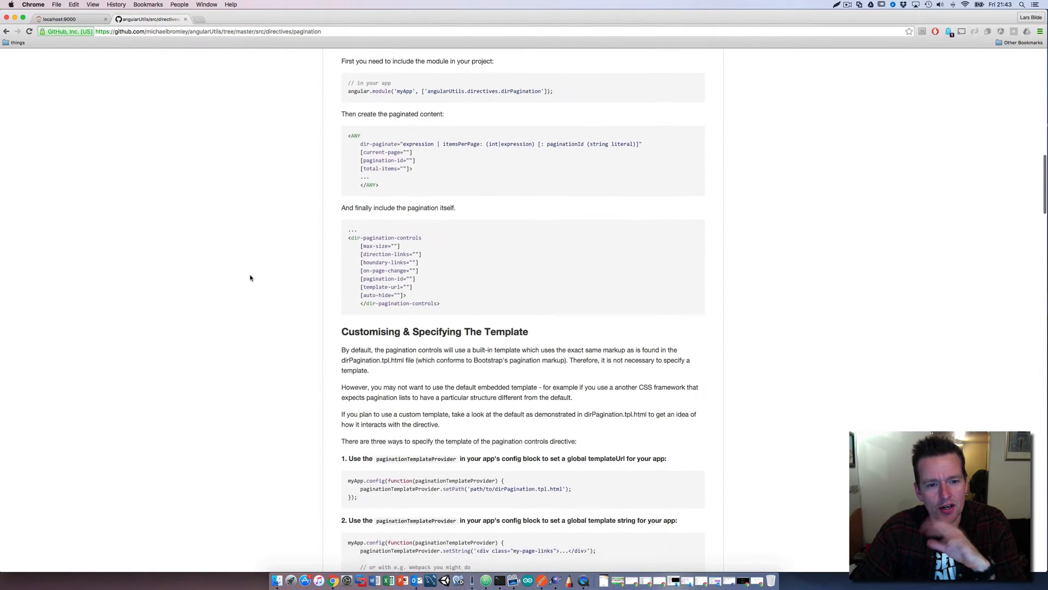
pyautogui.scroll(-3)
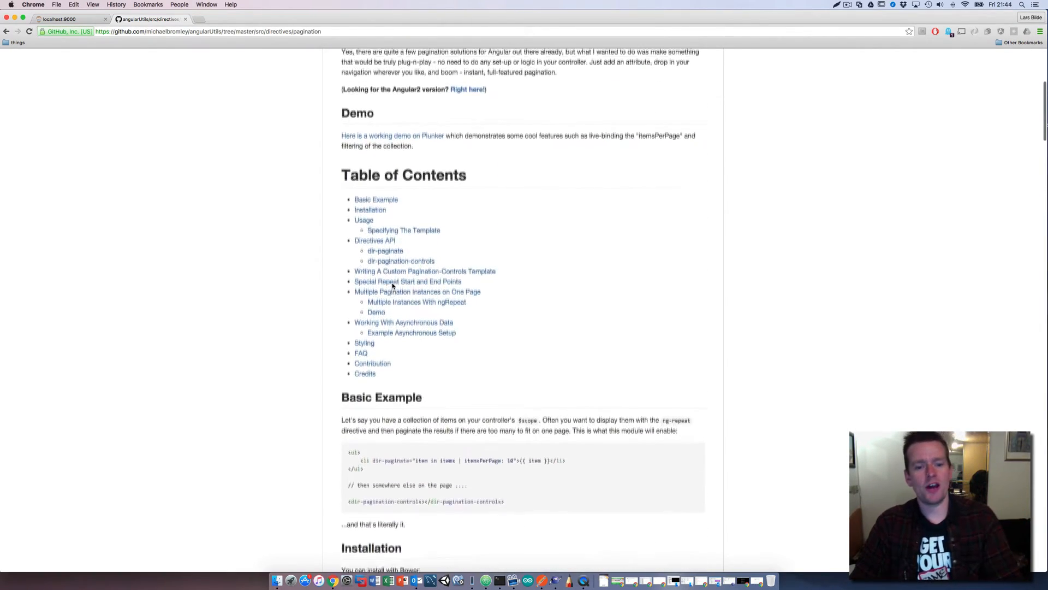
pyautogui.scroll(-3)
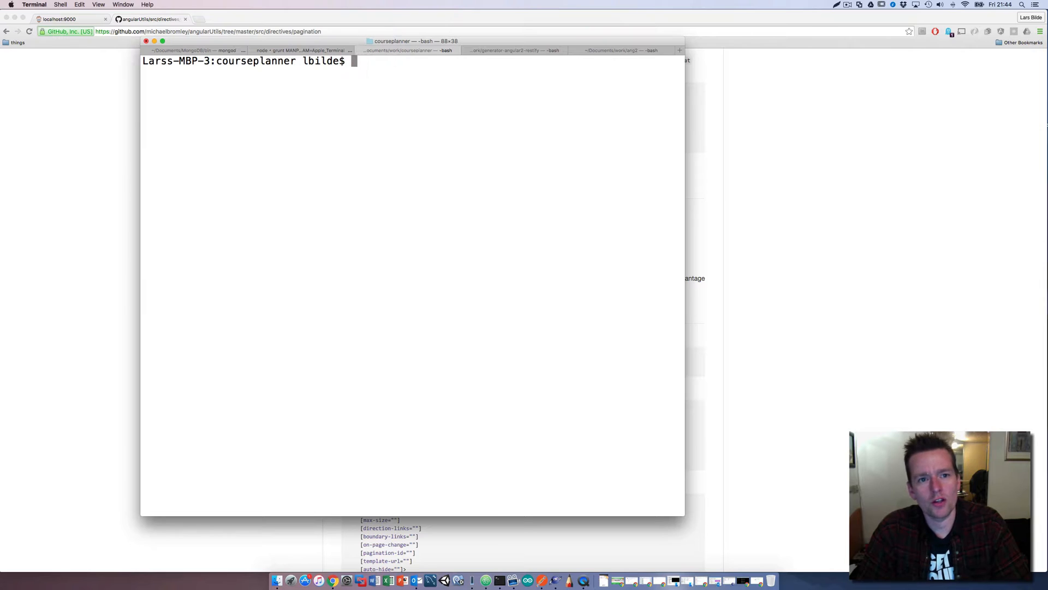
# Run 'bower install angular-utils-pagination --save' in the courseplanner folder.
pyautogui.write('bower install angular-utils-pagination')
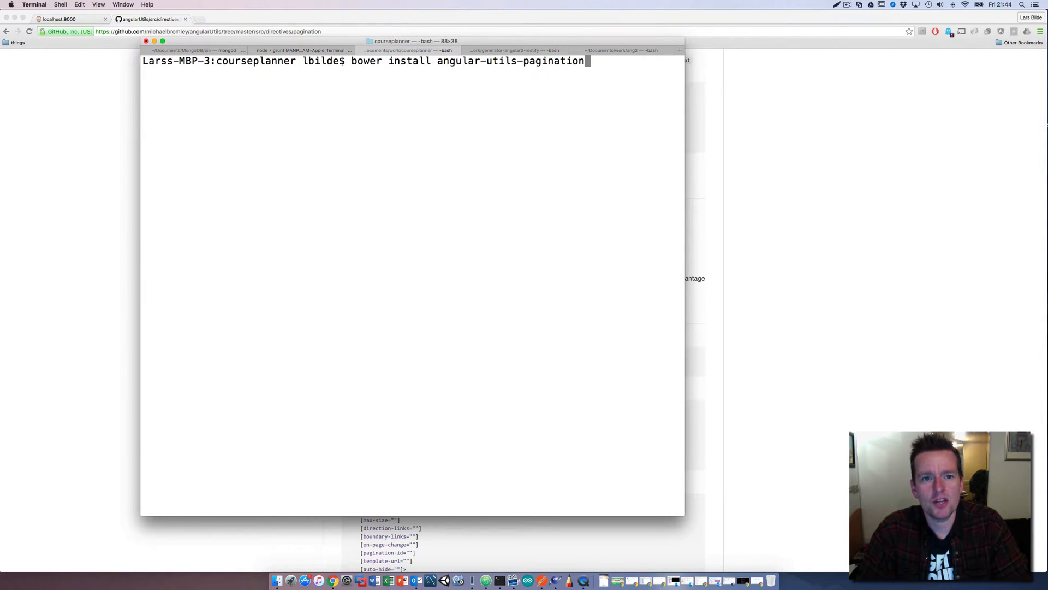
pyautogui.write('--')
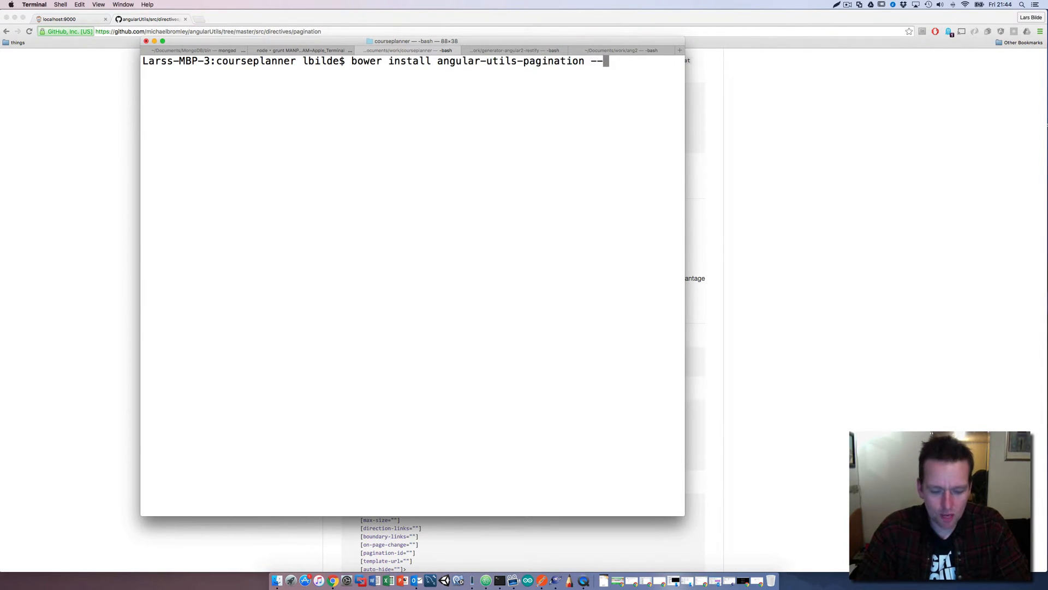
pyautogui.write('save')
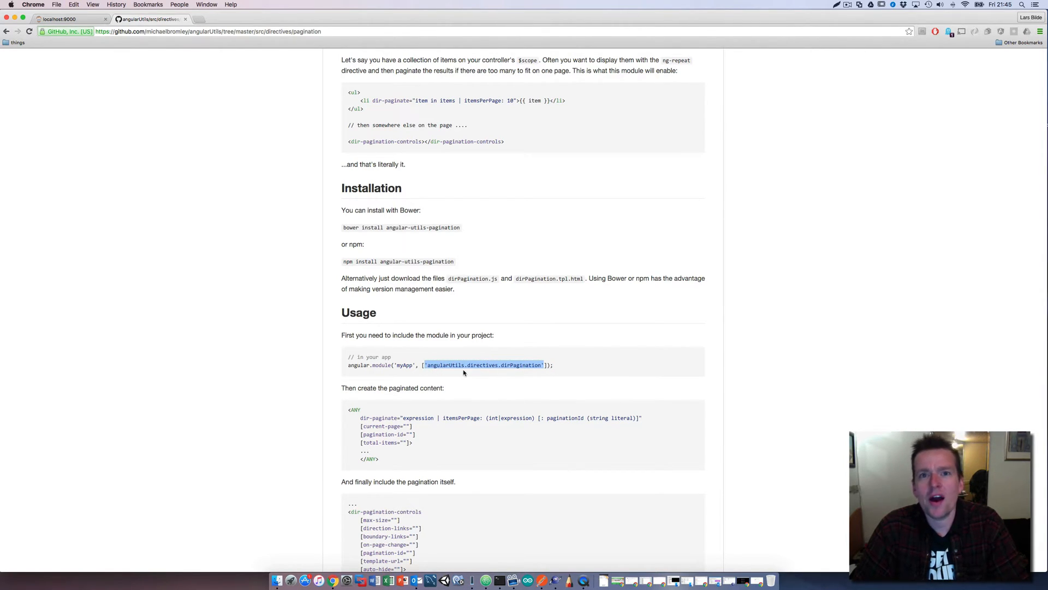
pyautogui.moveTo(508, 514)
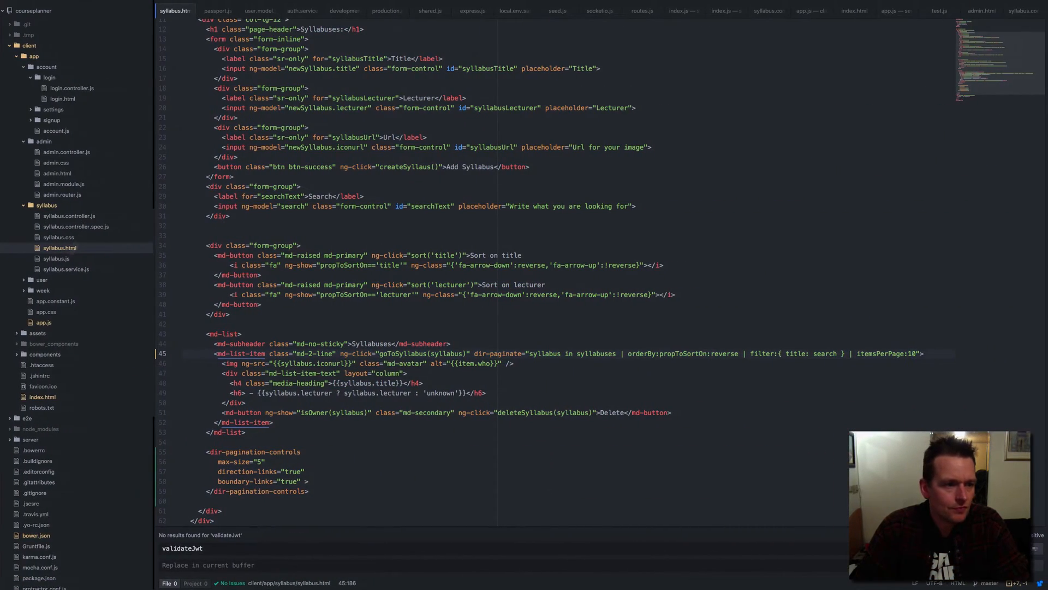
pyautogui.click(809, 11)
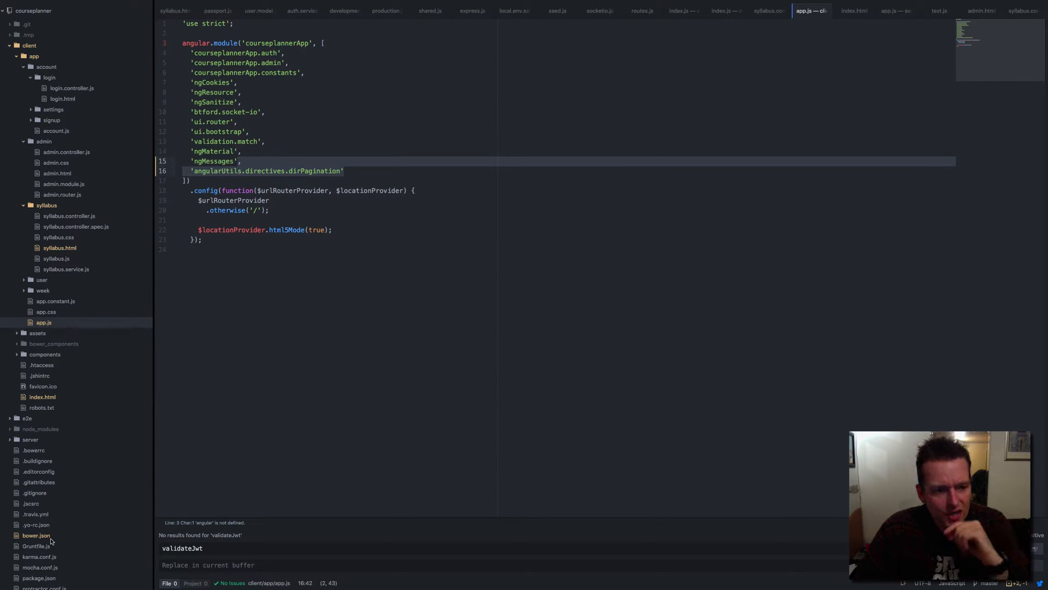
pyautogui.click(36, 535)
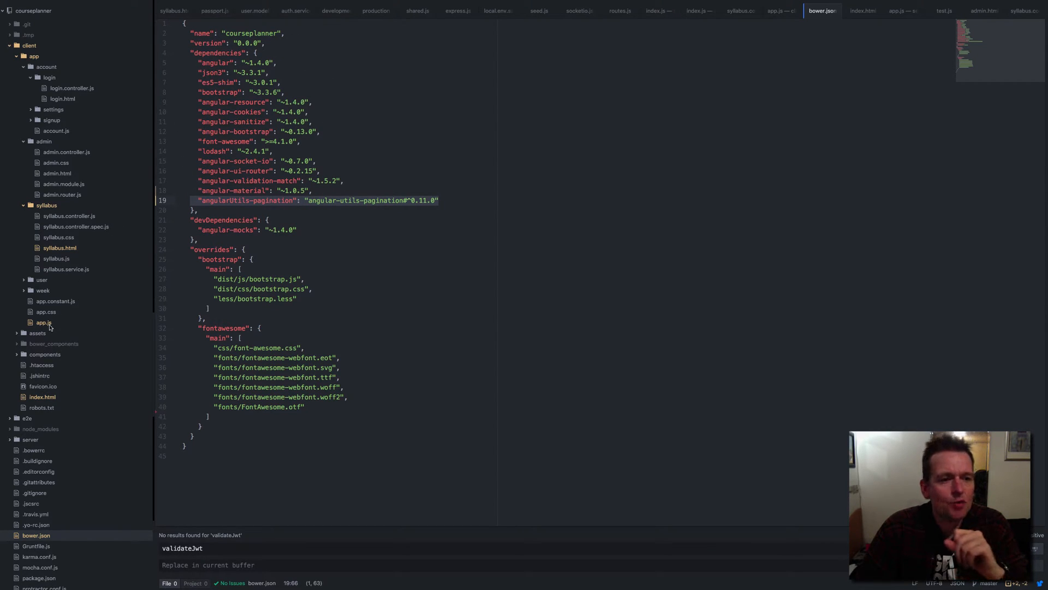
pyautogui.click(863, 11)
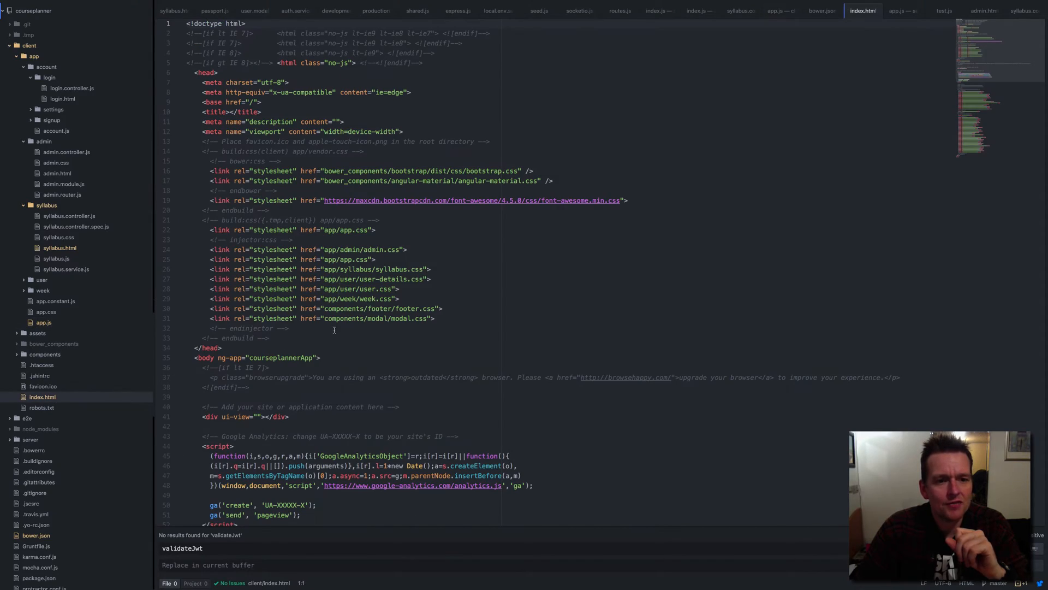
pyautogui.scroll(-3)
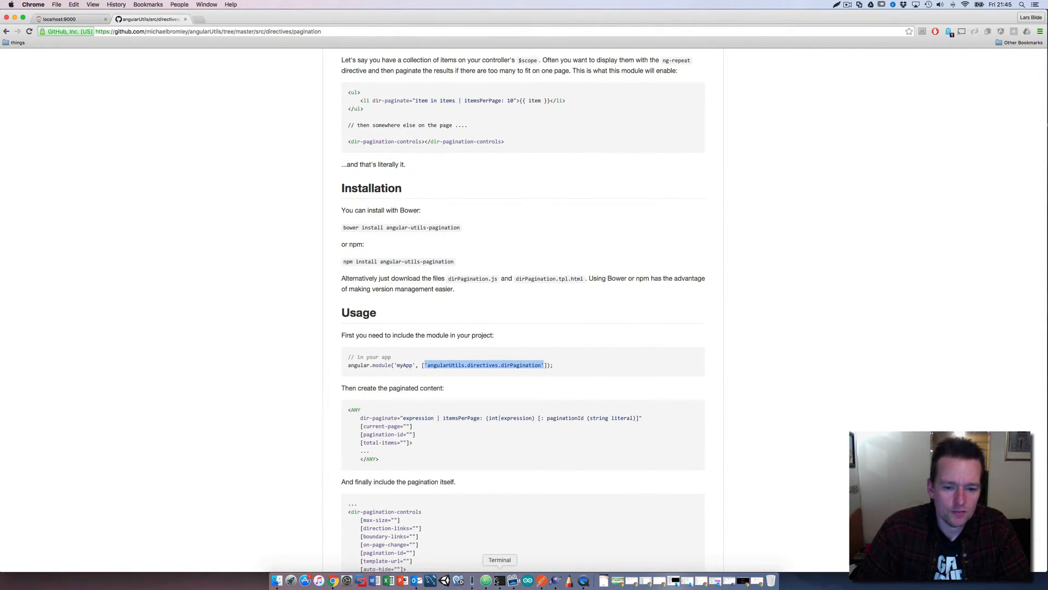
pyautogui.click(499, 580)
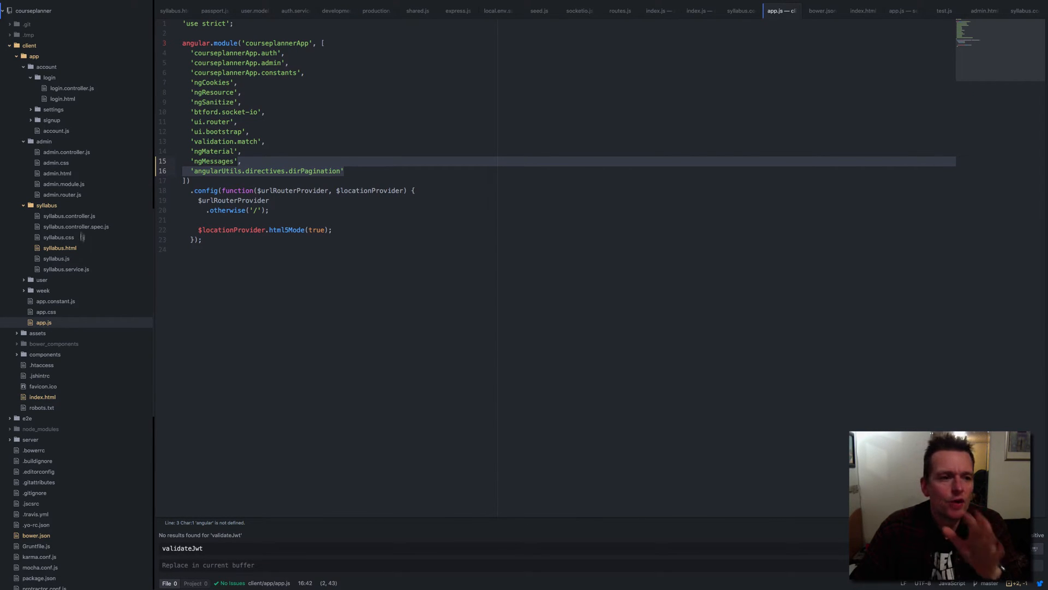
pyautogui.moveTo(76, 226)
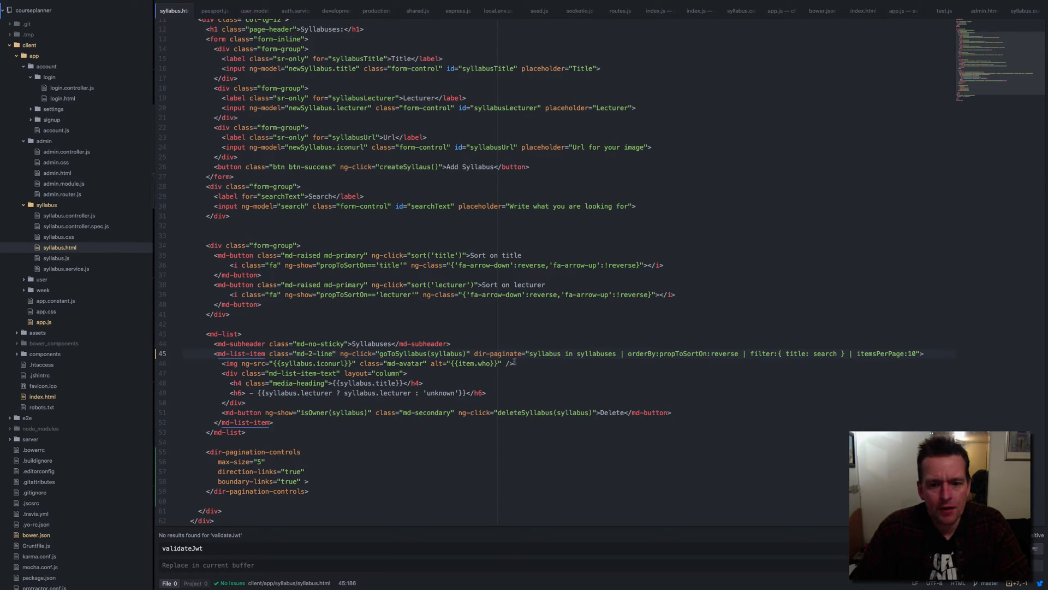
pyautogui.doubleClick(497, 352)
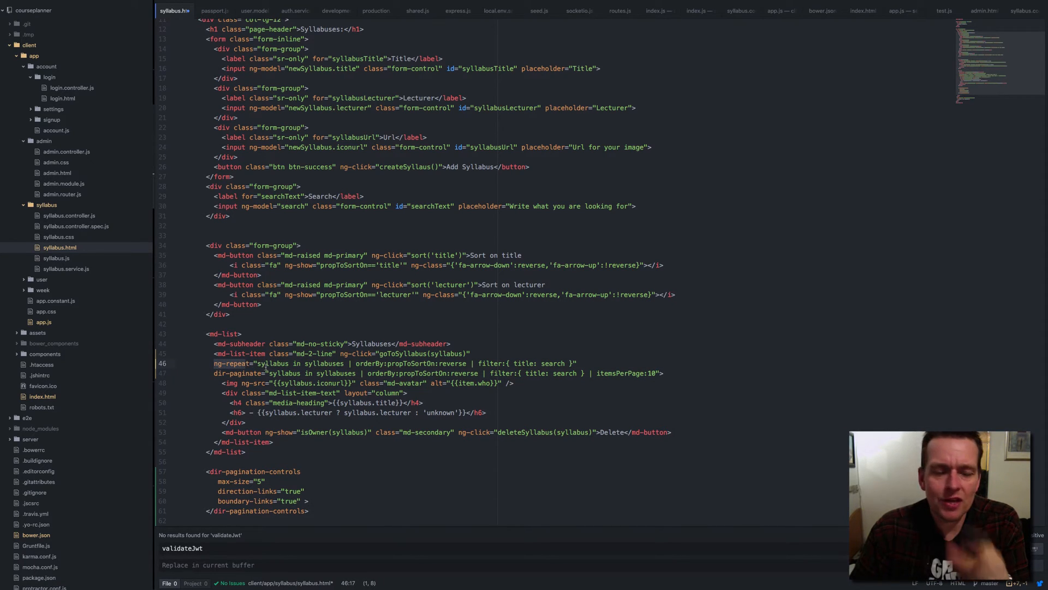
pyautogui.doubleClick(324, 363)
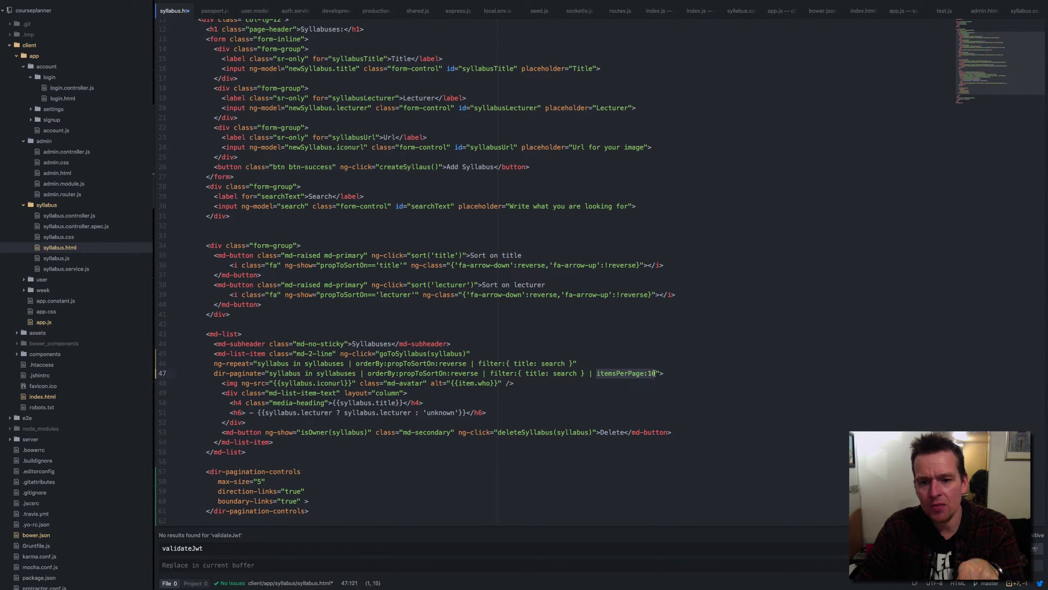
pyautogui.press('BackSpace')
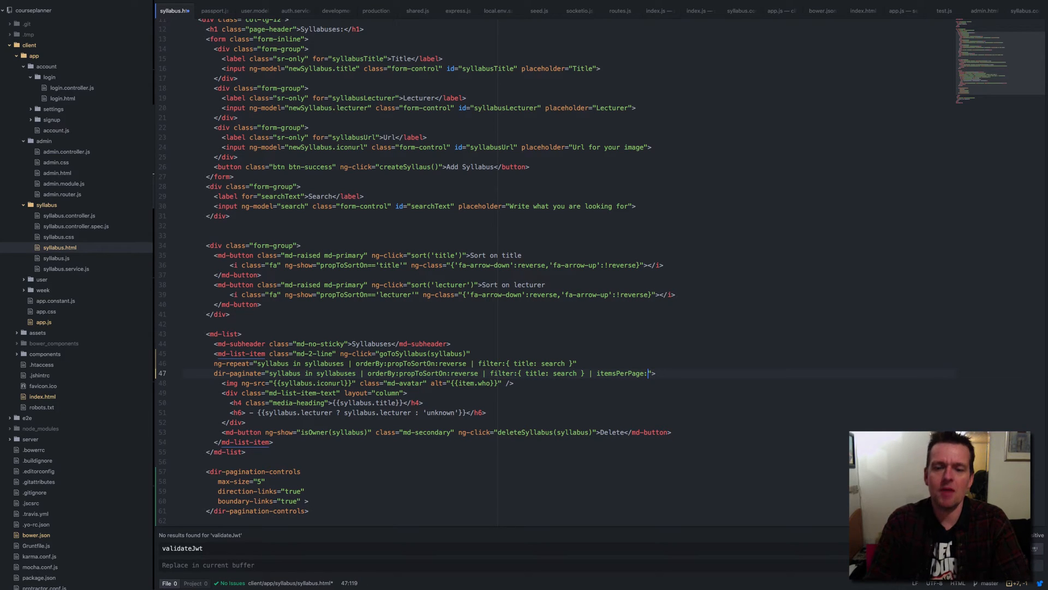
pyautogui.write('20')
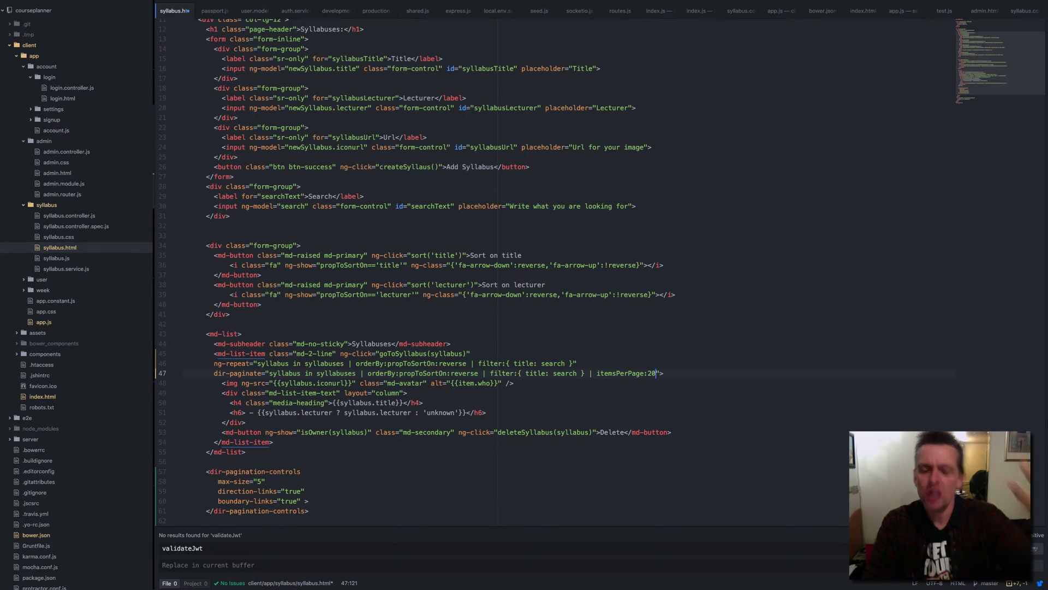
pyautogui.write('10')
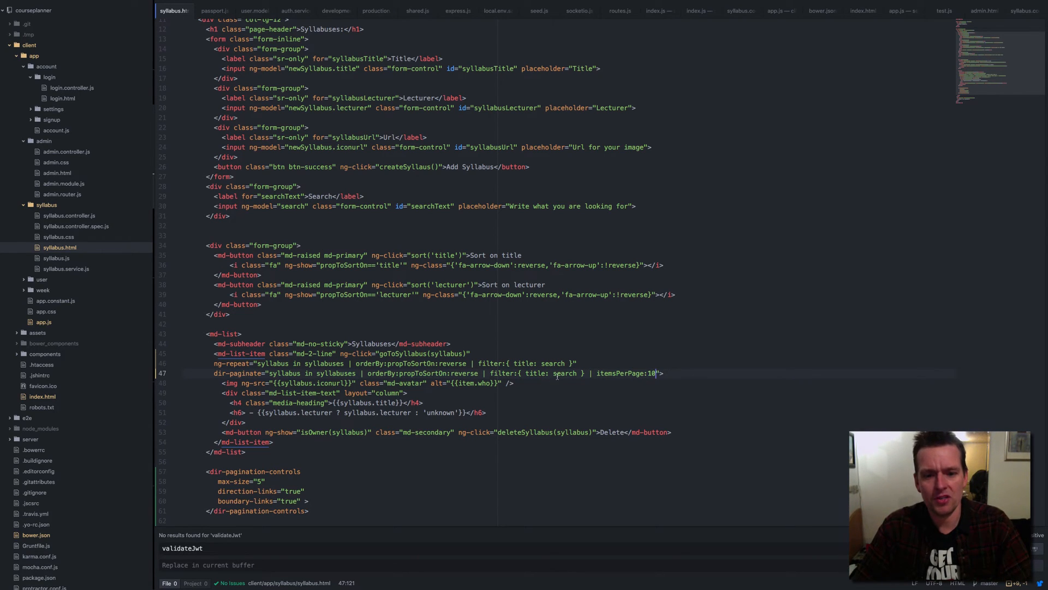
pyautogui.doubleClick(563, 374)
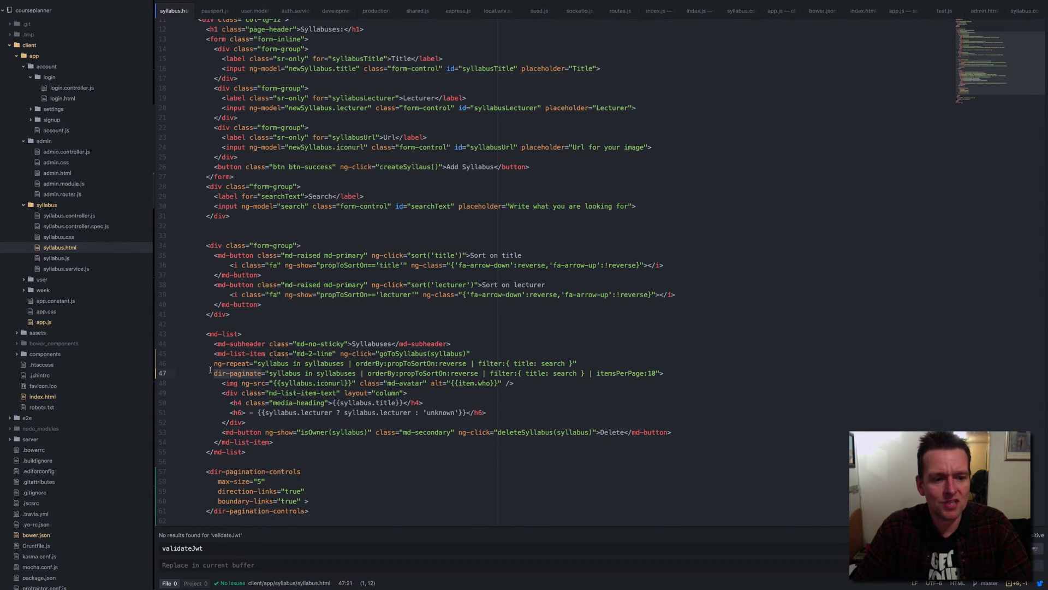
pyautogui.click(214, 362)
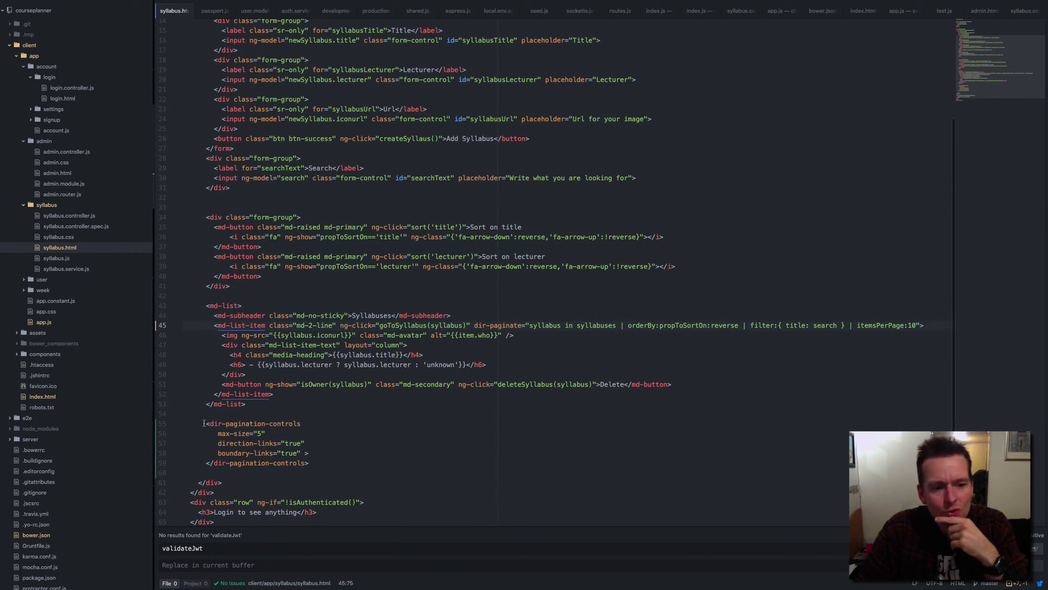
# Select the dir-pagination-controls block in syllabus.html and return to the GitHub README.
pyautogui.moveTo(208, 424); pyautogui.dragTo(308, 463)
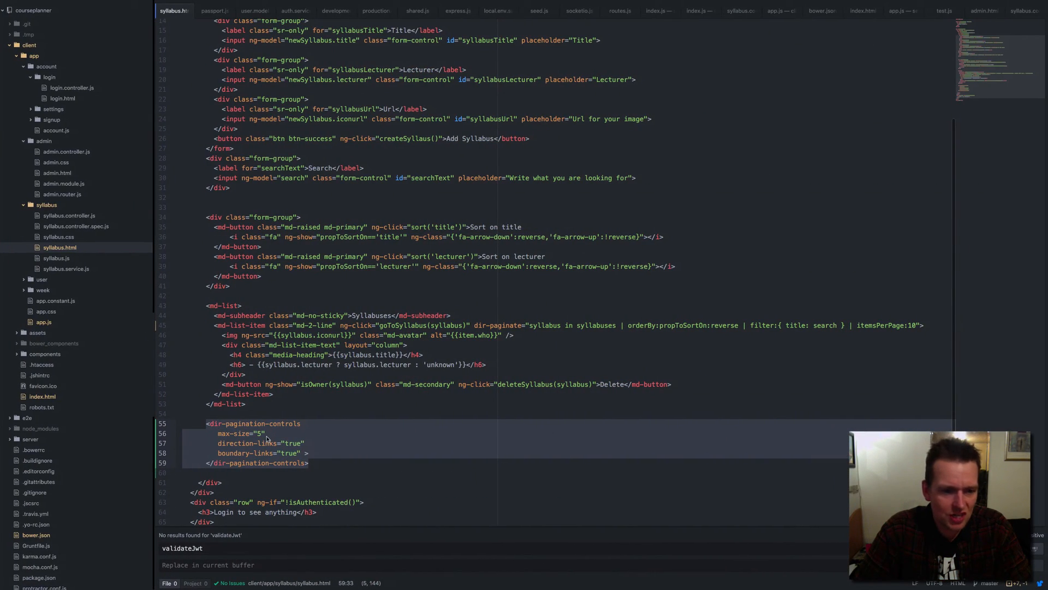
pyautogui.write('0')
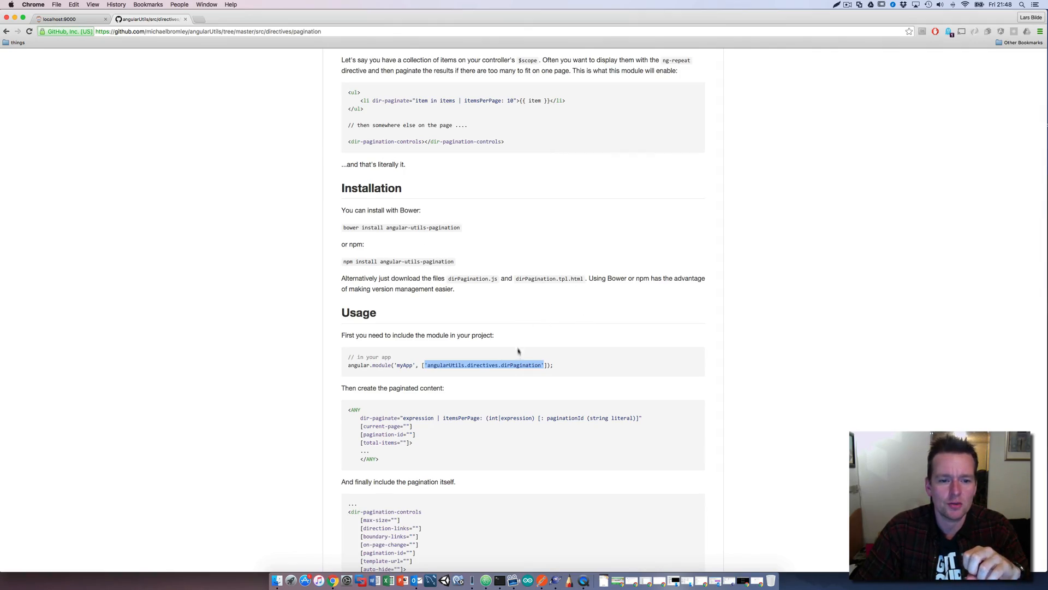
# Skim the README down to asynchronous data, then show Course Planner's list paged ten at a time.
pyautogui.scroll(-3)
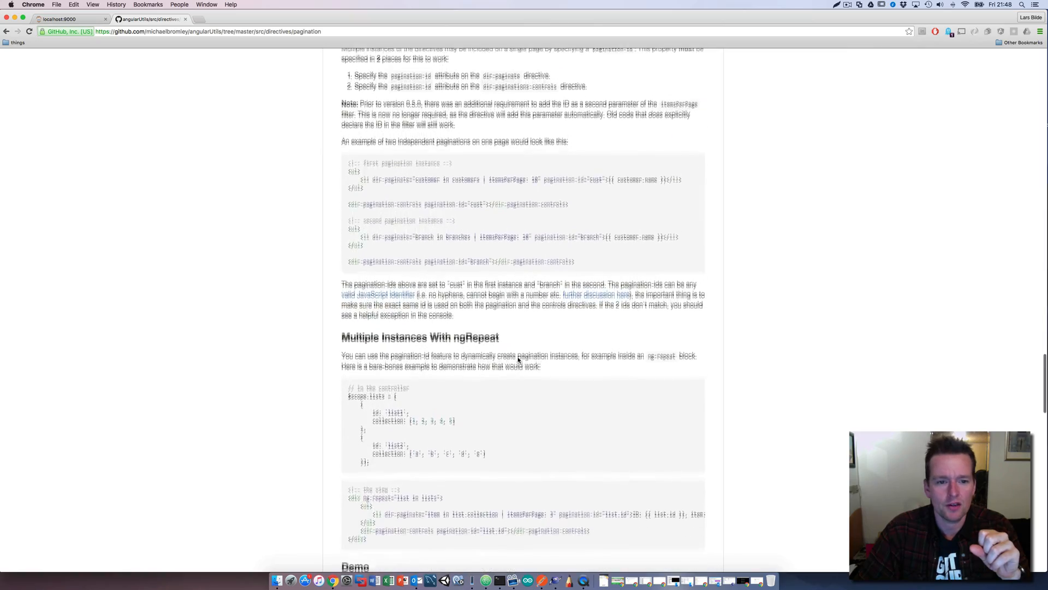
pyautogui.scroll(-3)
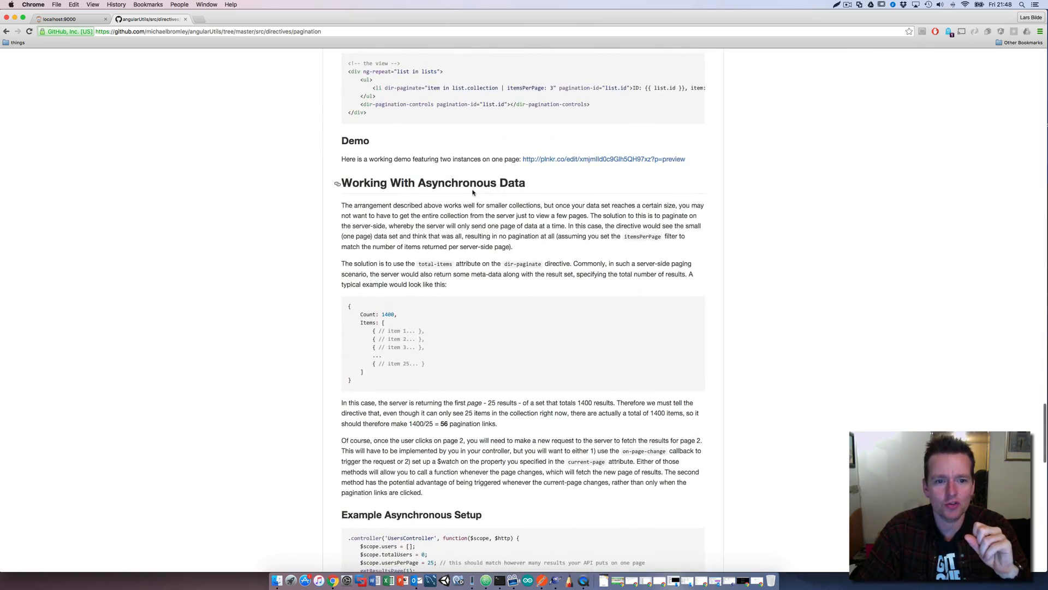
pyautogui.click(60, 19)
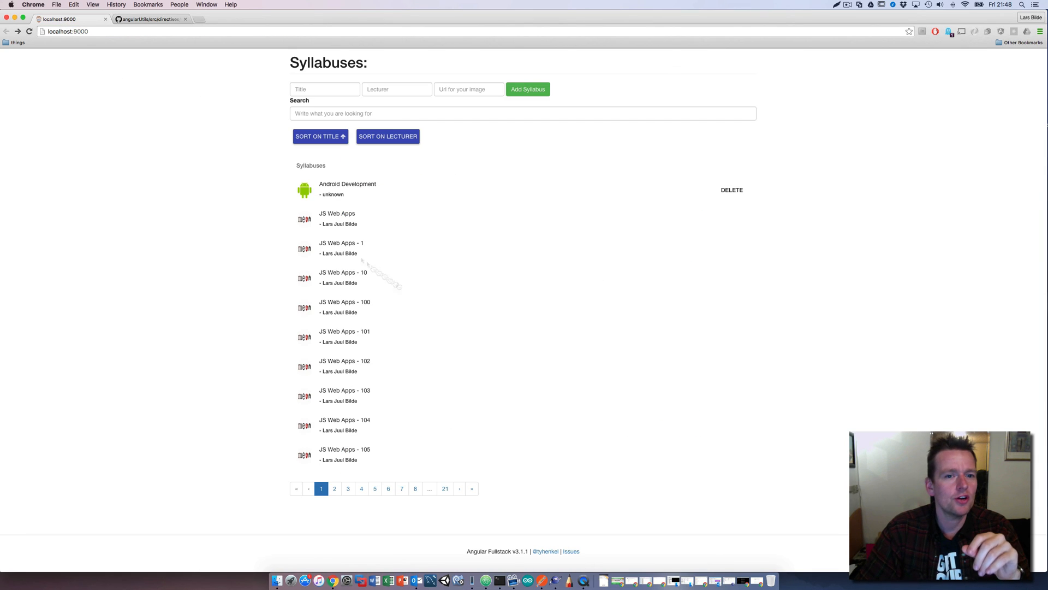